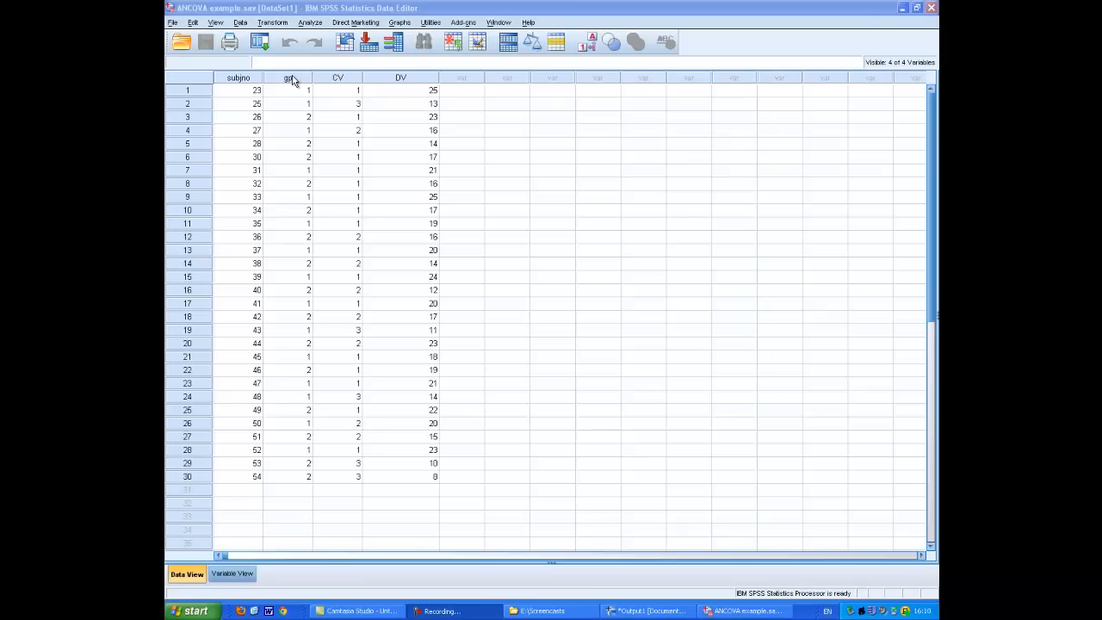
{"action": "mouse_move", "coordinate": [337, 82]}
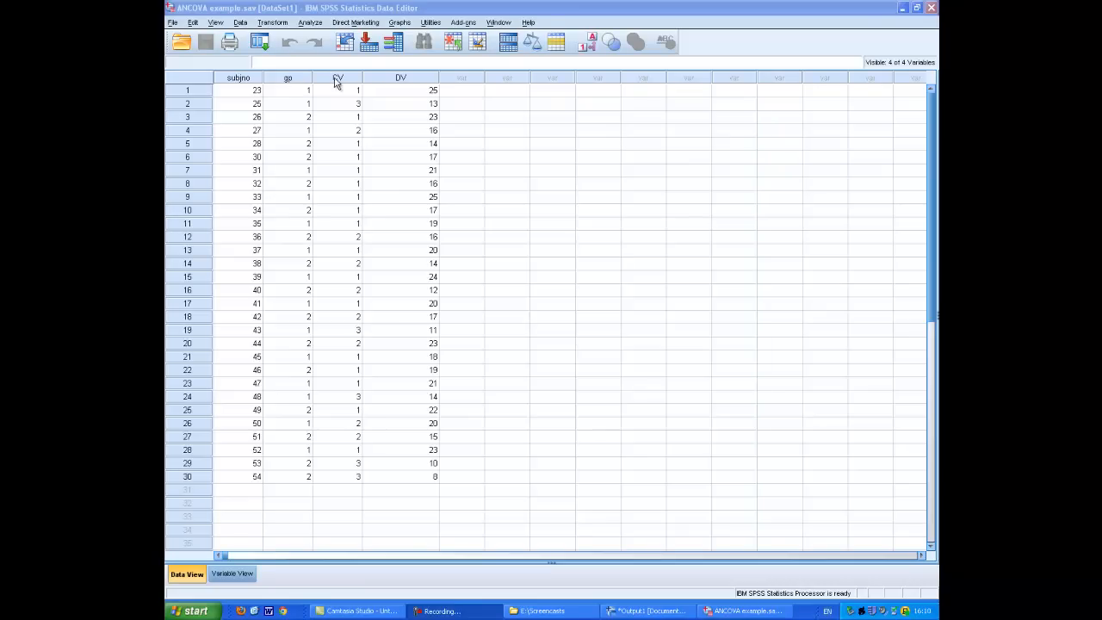
{"action": "mouse_move", "coordinate": [401, 78]}
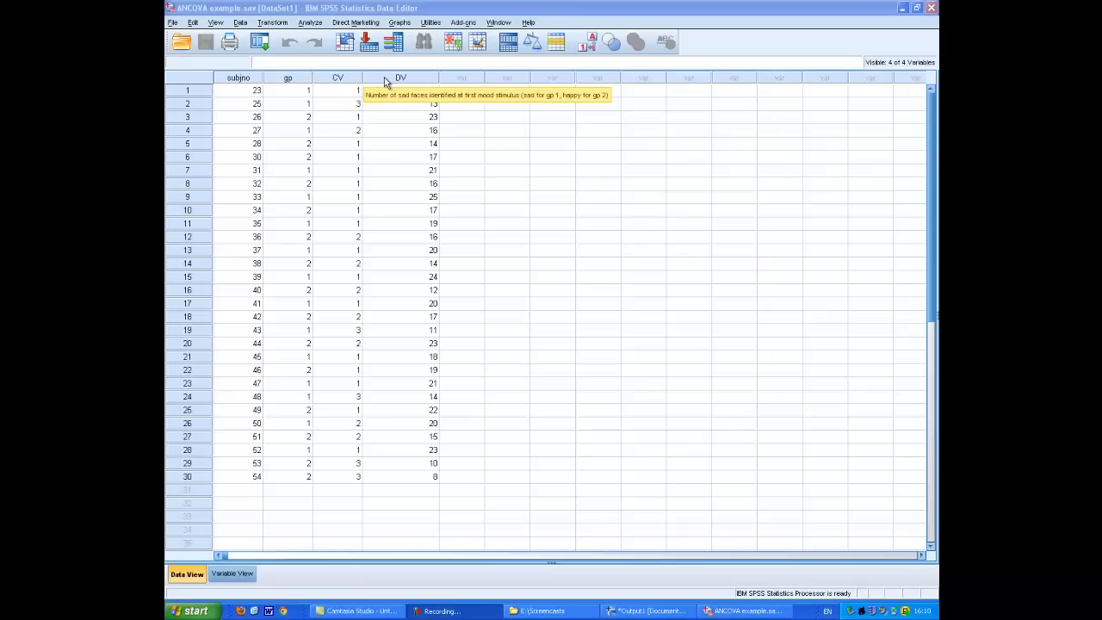
{"action": "mouse_move", "coordinate": [471, 194]}
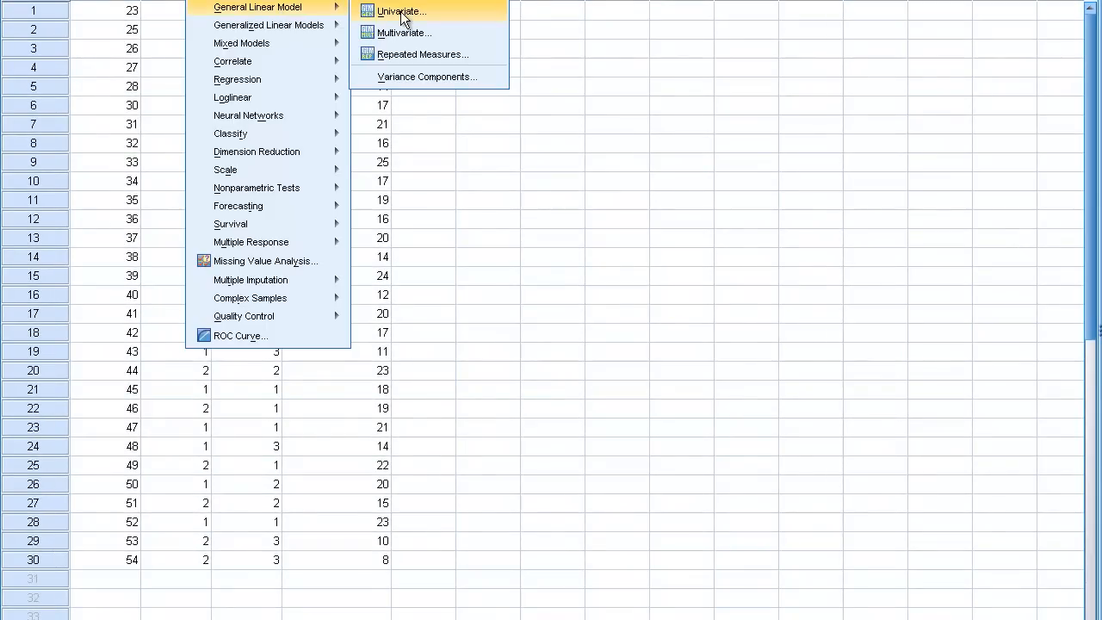
Run a Univariate GLM of CV with gp as the fixed factor
{"action": "left_click", "coordinate": [400, 10]}
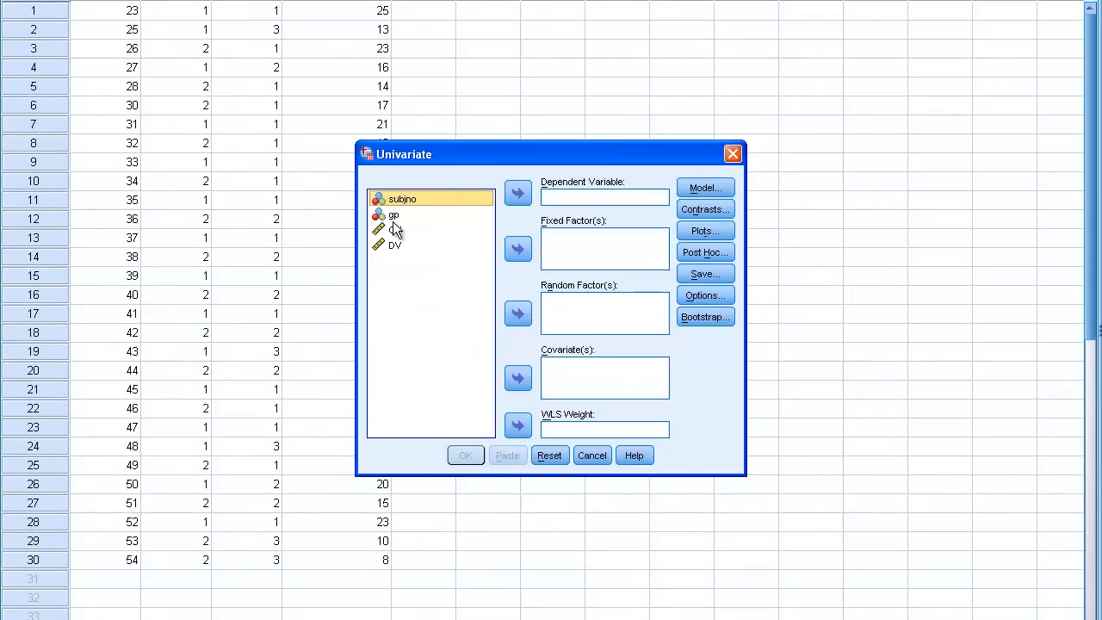
{"action": "left_click", "coordinate": [394, 214]}
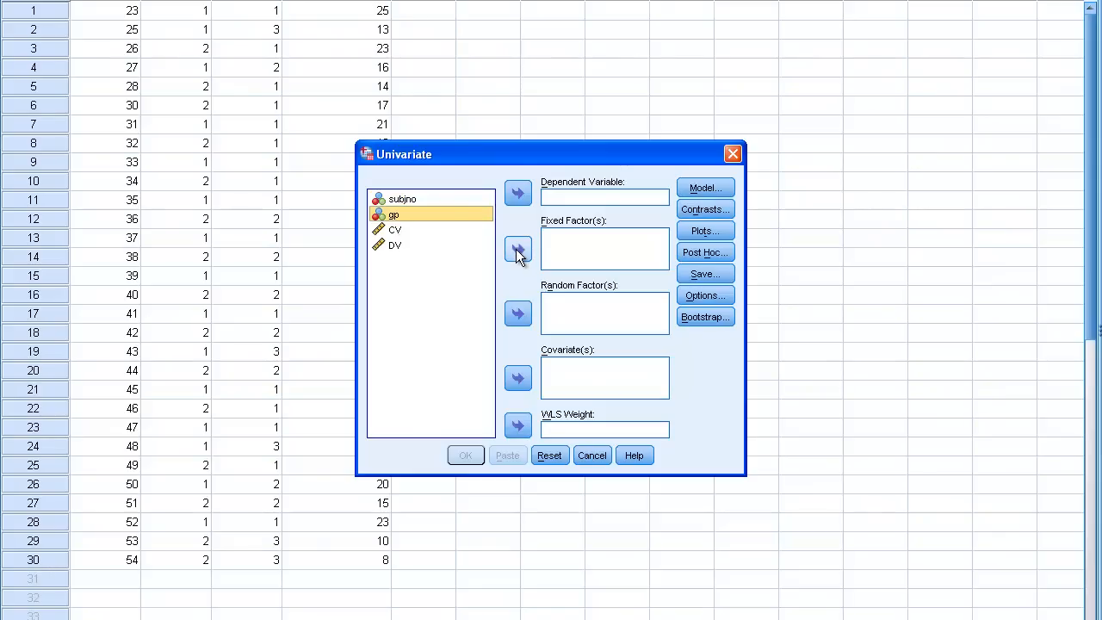
{"action": "left_click", "coordinate": [517, 249]}
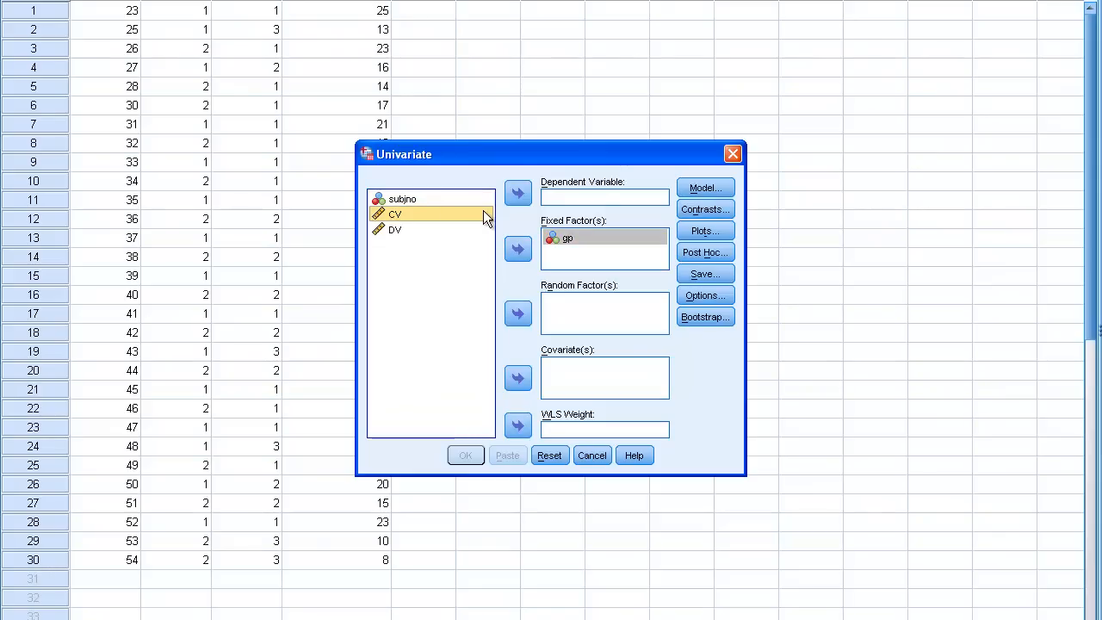
{"action": "left_click", "coordinate": [517, 193]}
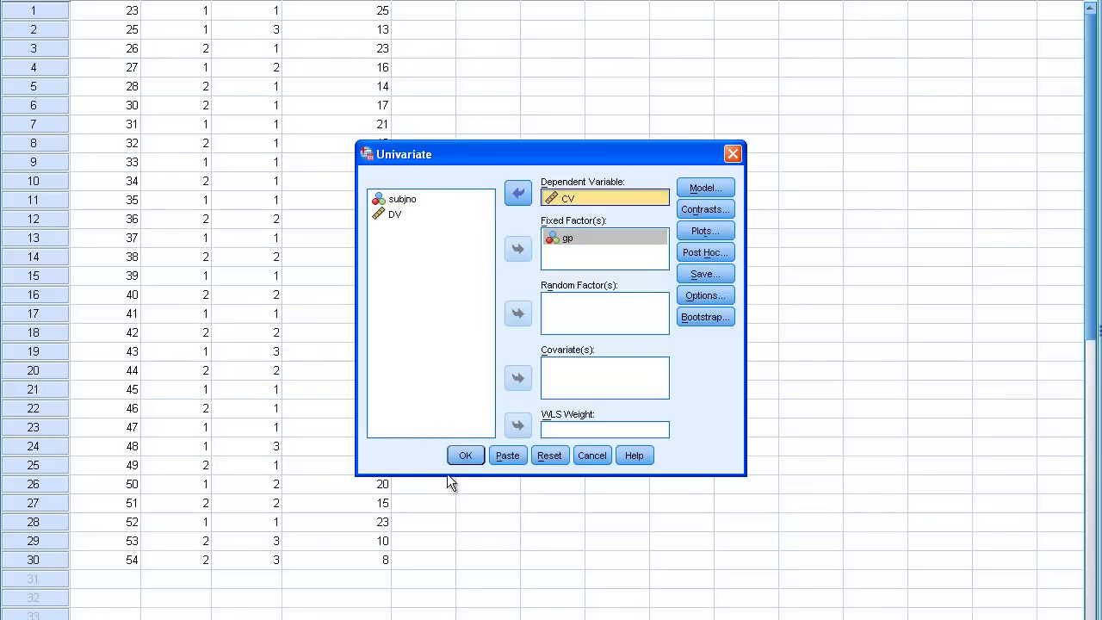
{"action": "left_click", "coordinate": [465, 456]}
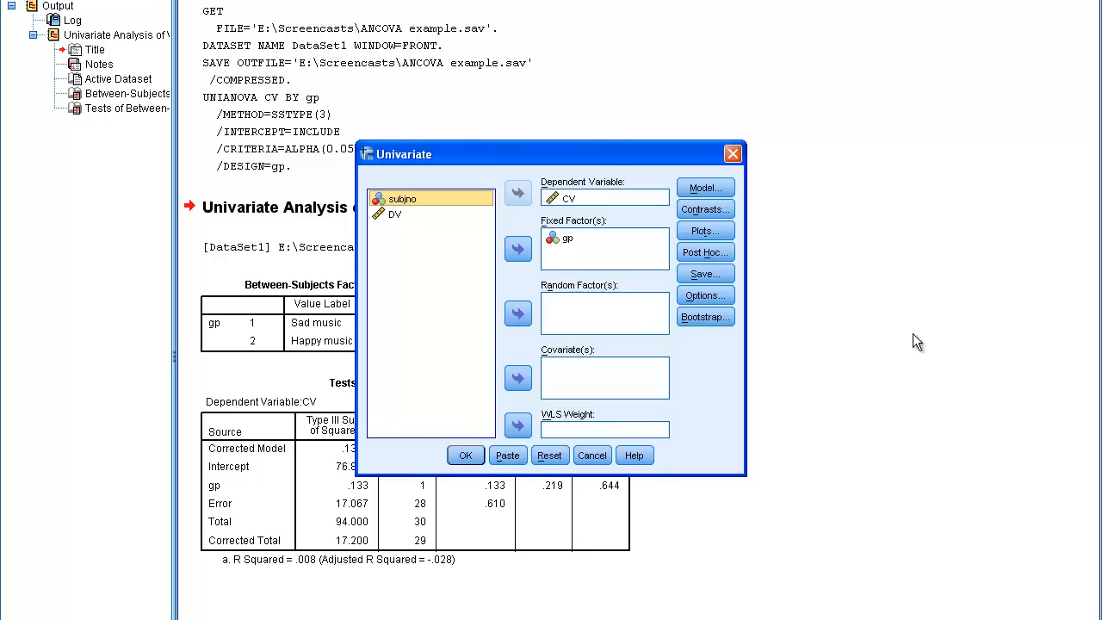
{"action": "mouse_move", "coordinate": [559, 199]}
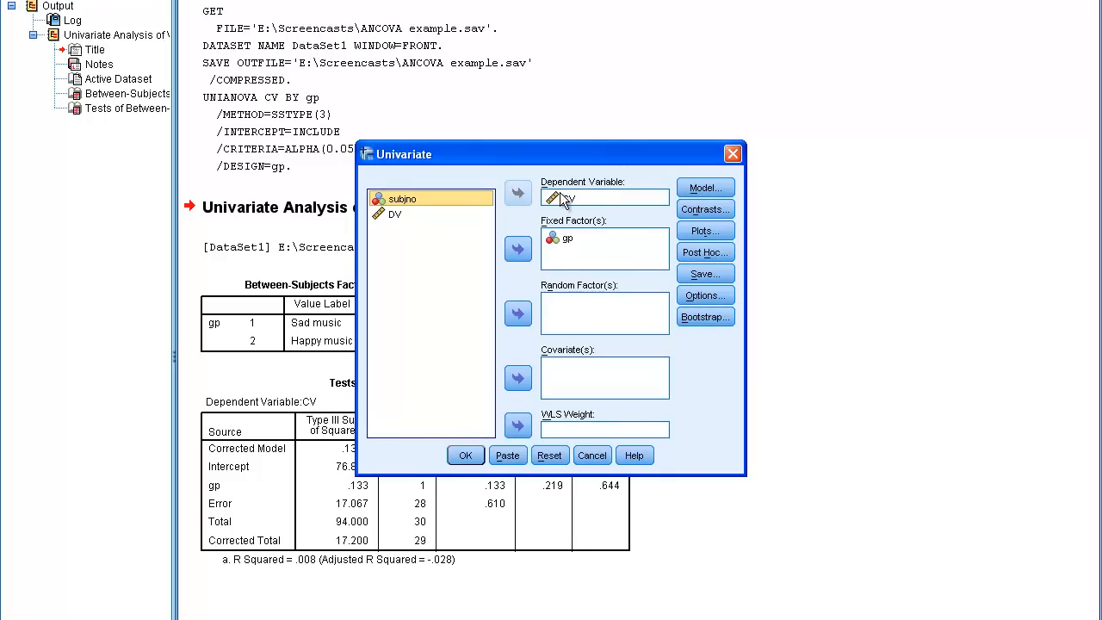
Replace CV with DV as the dependent variable, keeping gp as fixed factor
{"action": "left_click", "coordinate": [517, 194]}
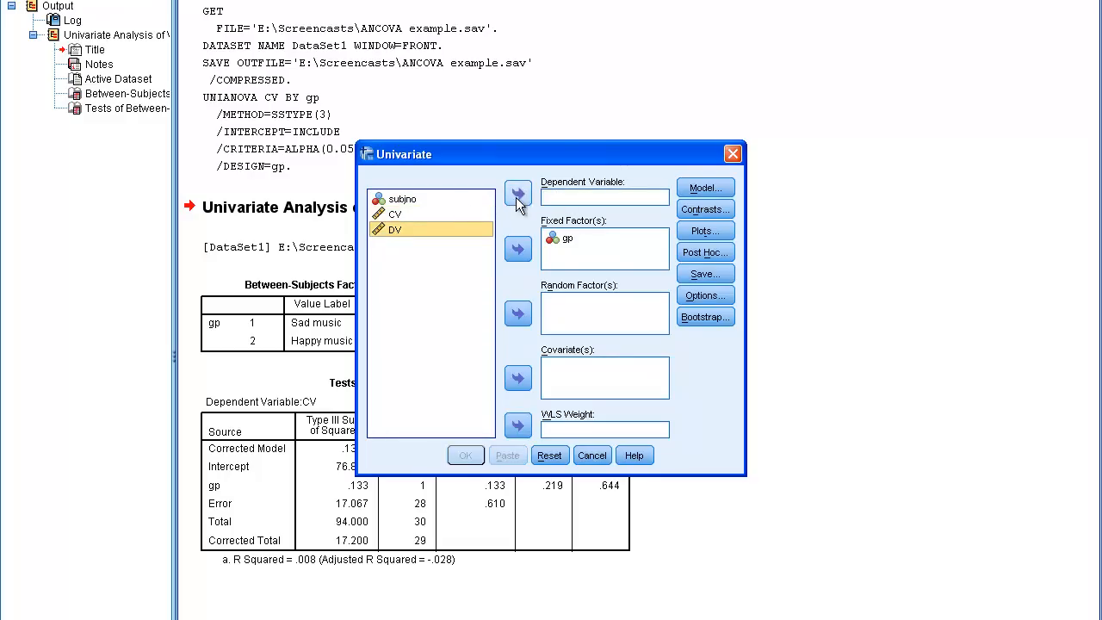
{"action": "left_click", "coordinate": [517, 193]}
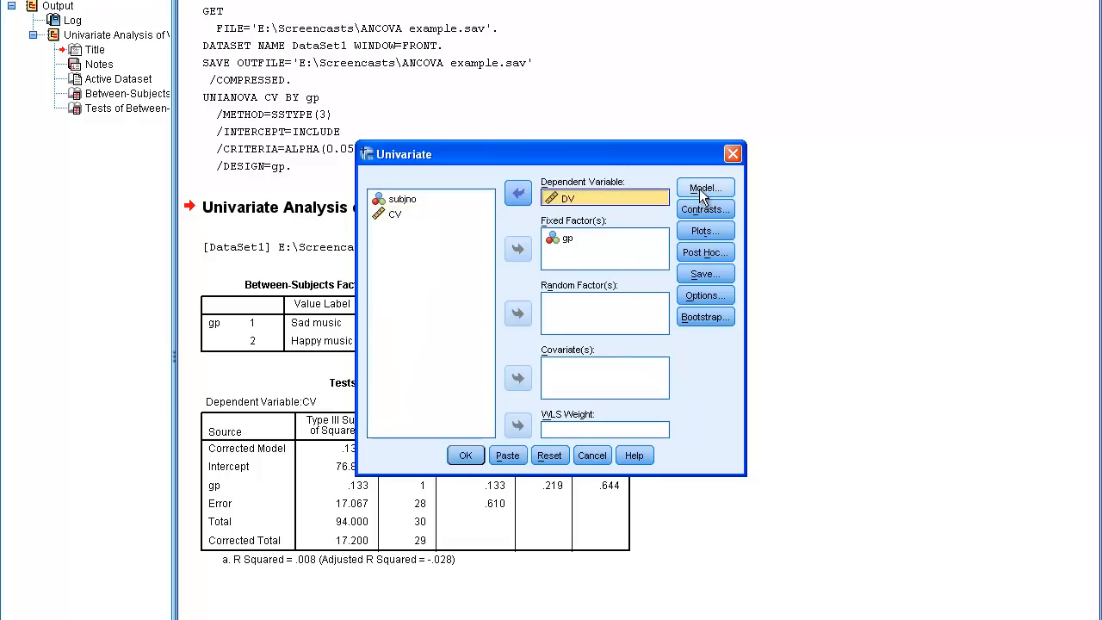
Start a custom model and add gp and CV as main-effect terms
{"action": "left_click", "coordinate": [704, 188]}
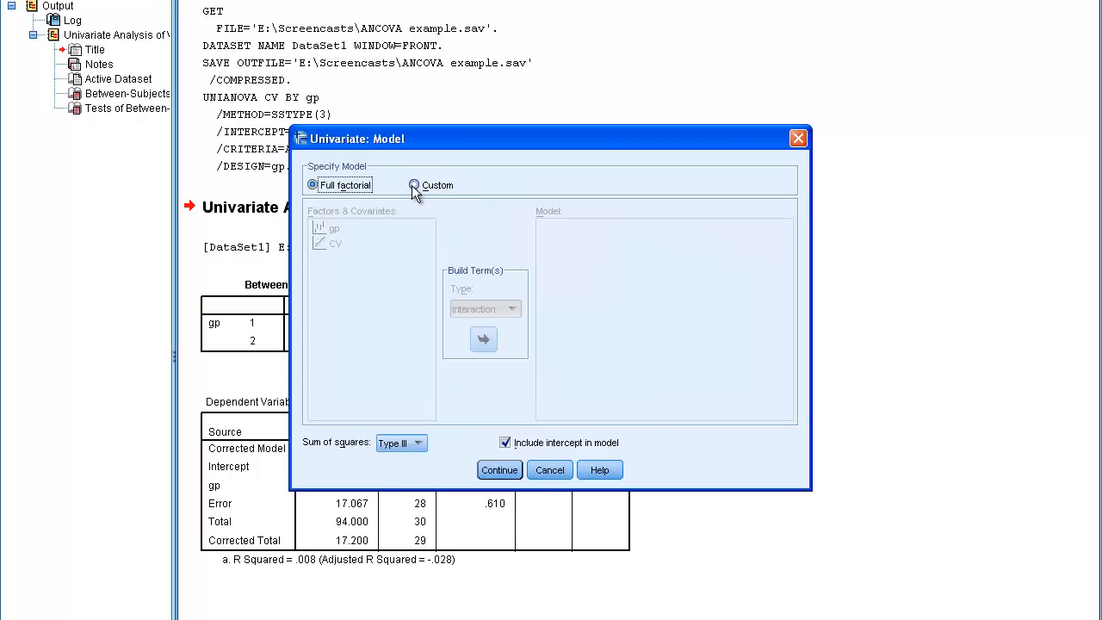
{"action": "left_click", "coordinate": [414, 184]}
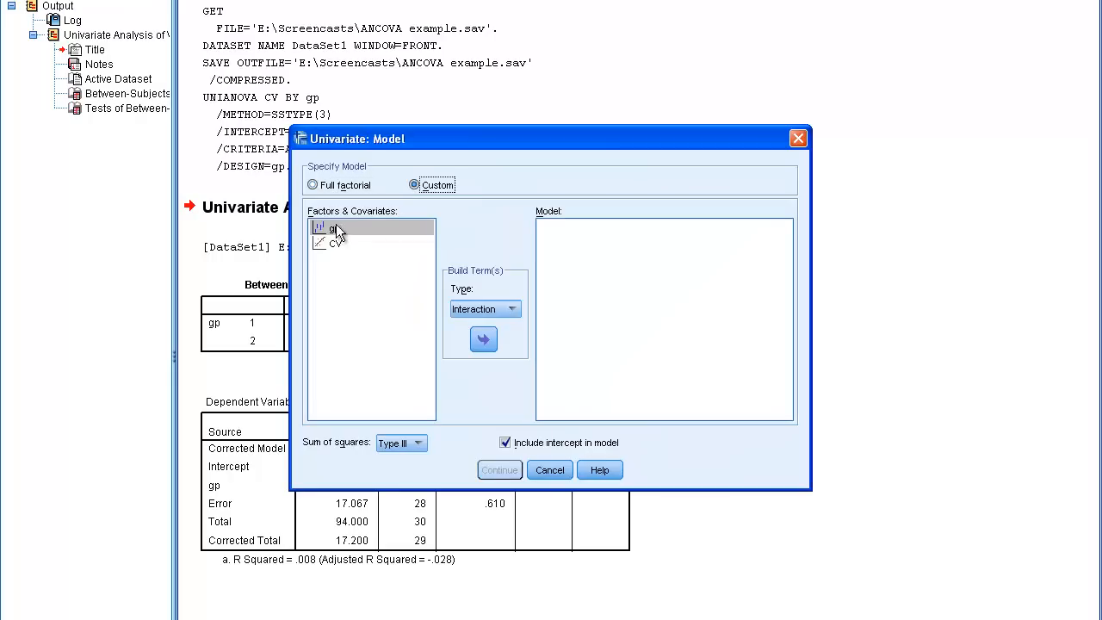
{"action": "left_click", "coordinate": [483, 338]}
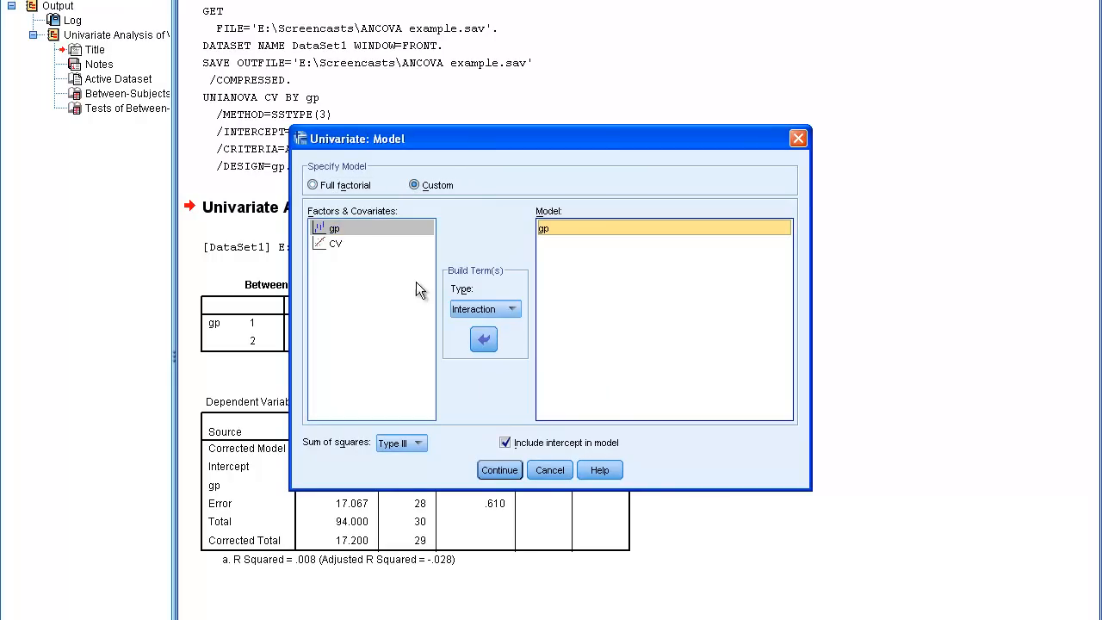
{"action": "left_click", "coordinate": [335, 243]}
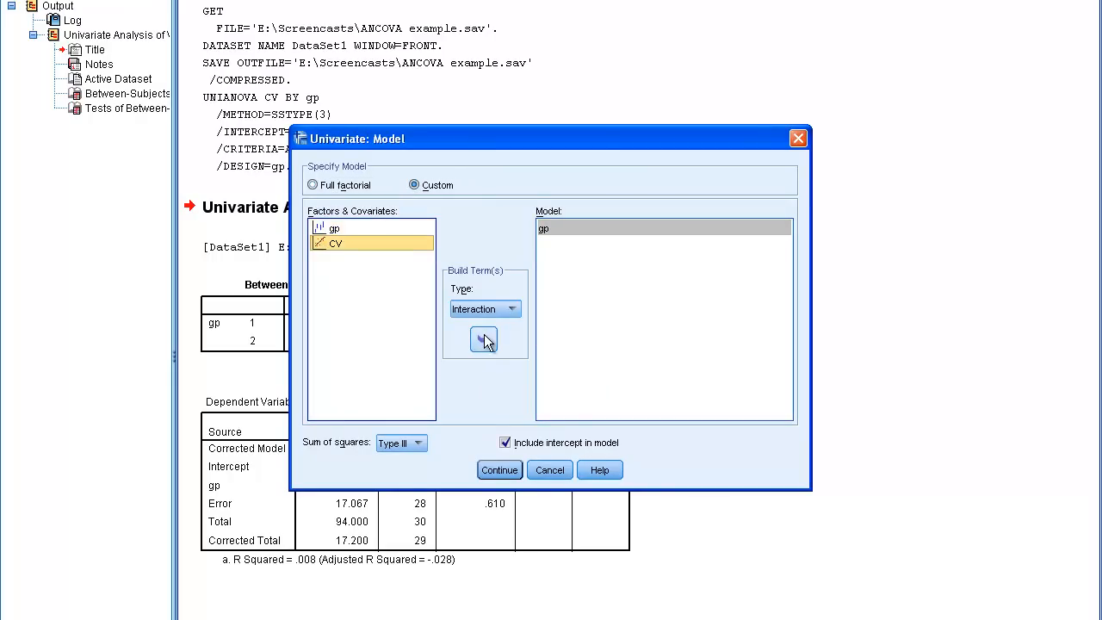
{"action": "left_click", "coordinate": [483, 339]}
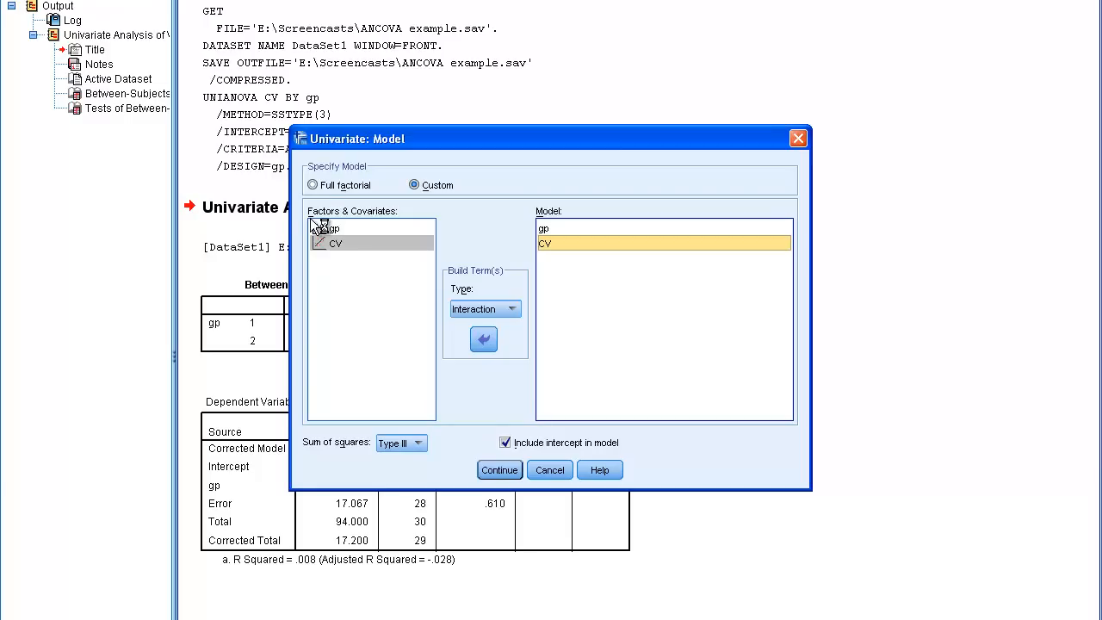
Add the gp*CV interaction term to the custom model and confirm it
{"action": "left_click", "coordinate": [327, 227]}
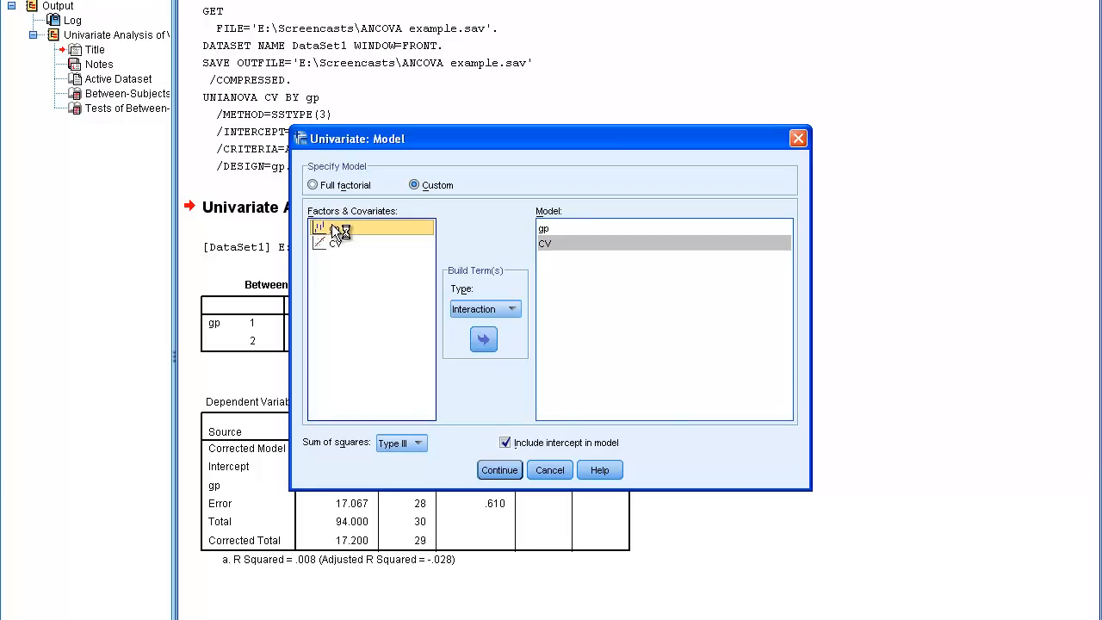
{"action": "left_click", "coordinate": [335, 227]}
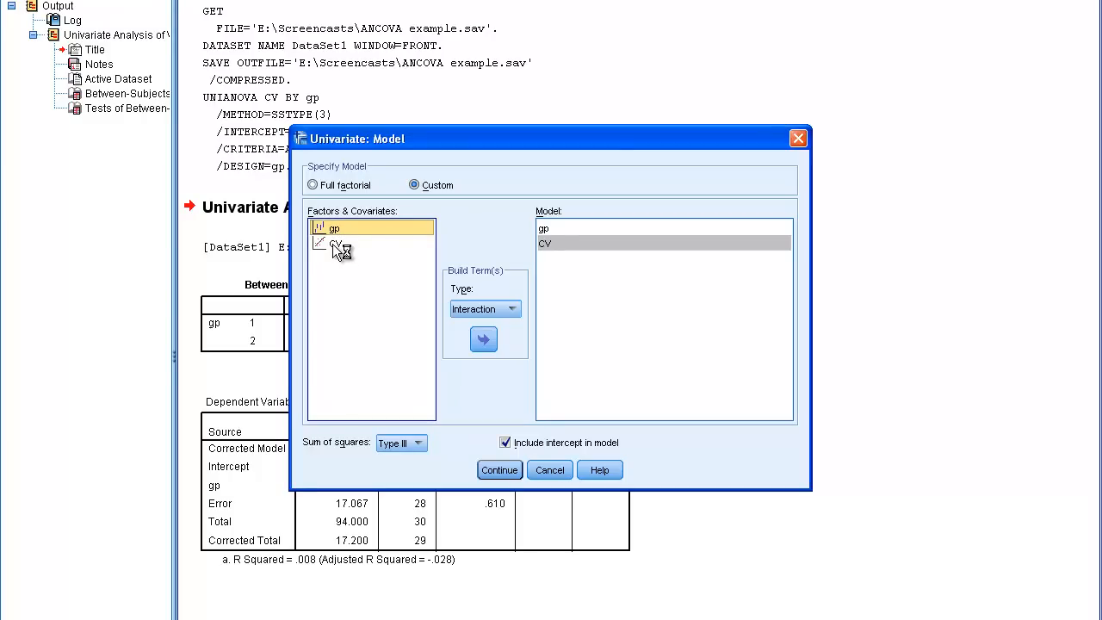
{"action": "left_click", "coordinate": [335, 243]}
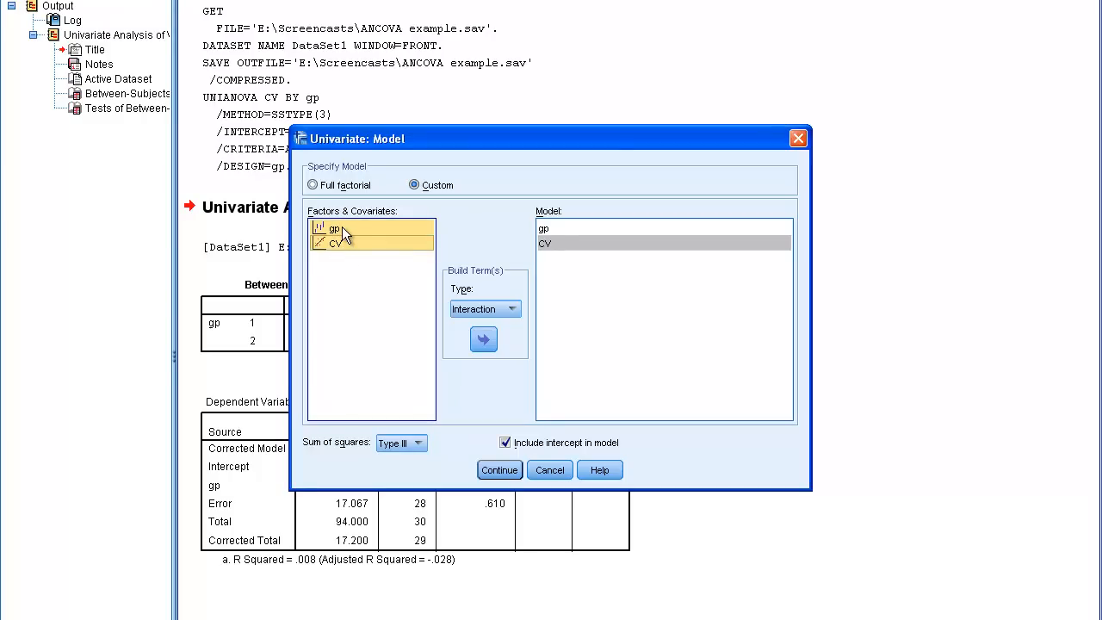
{"action": "left_click", "coordinate": [334, 229]}
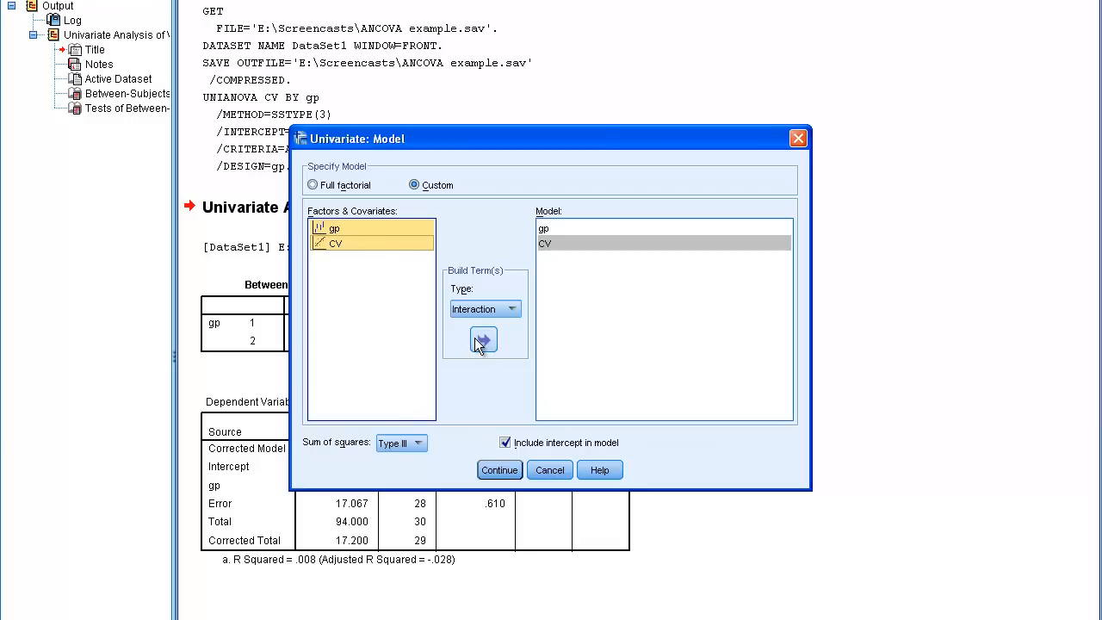
{"action": "left_click", "coordinate": [483, 338]}
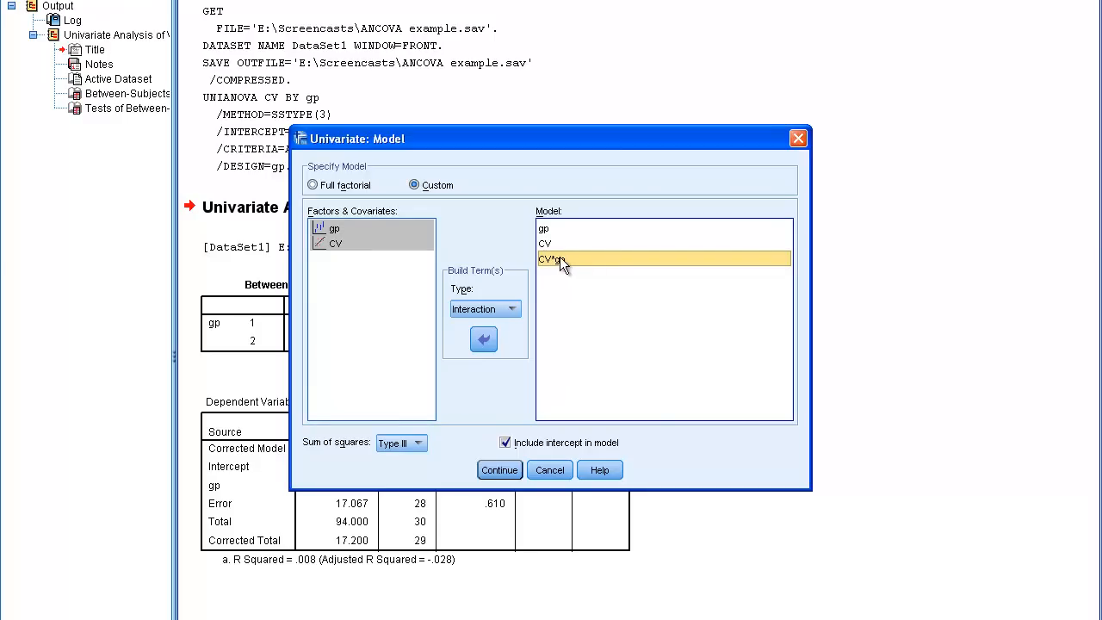
{"action": "left_click", "coordinate": [499, 469]}
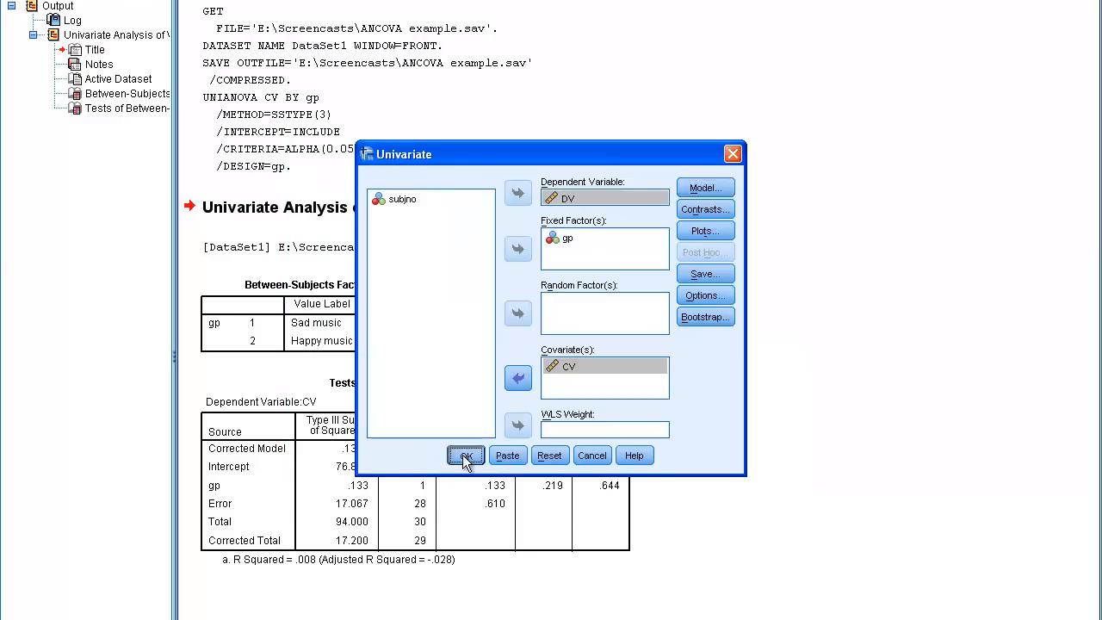
Run the DV model with gp, CV and gp*CV effects
{"action": "left_click", "coordinate": [465, 455]}
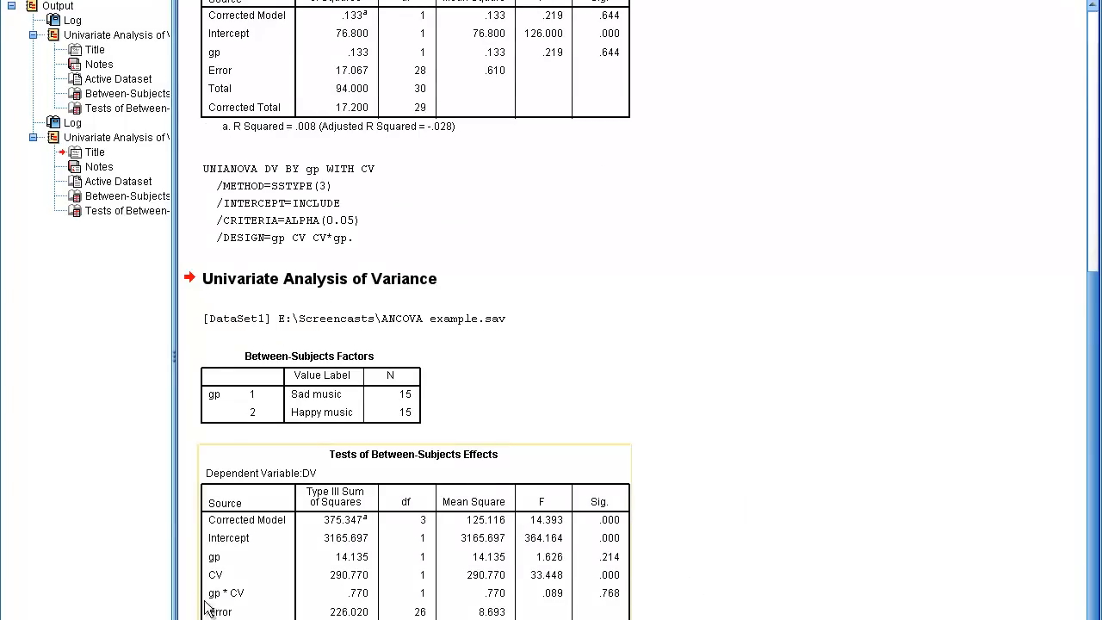
{"action": "mouse_move", "coordinate": [267, 608]}
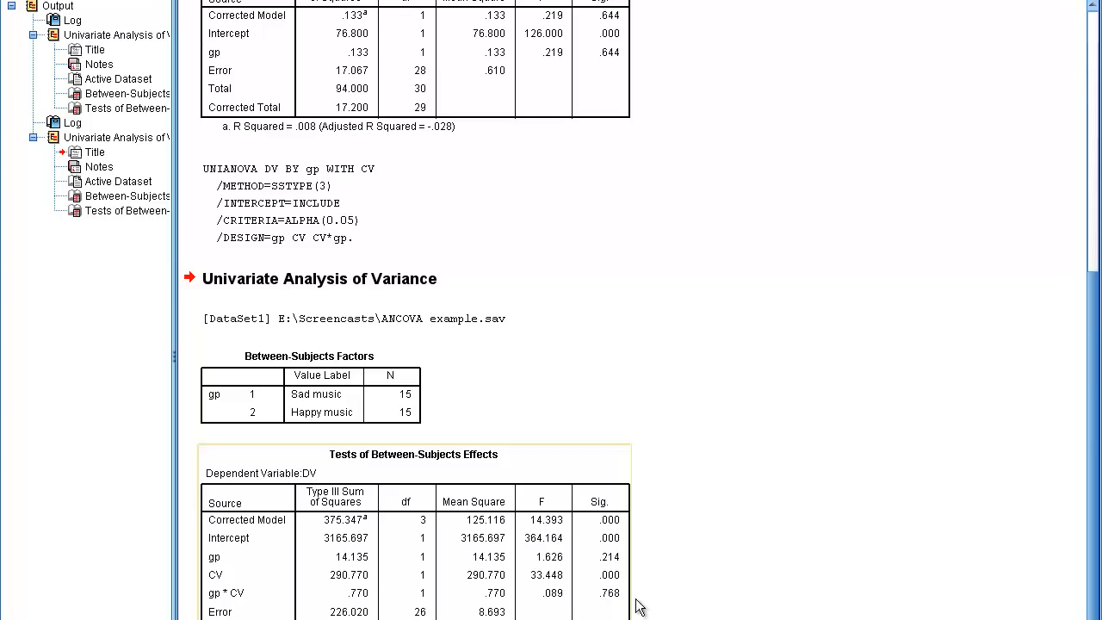
{"action": "mouse_move", "coordinate": [605, 608]}
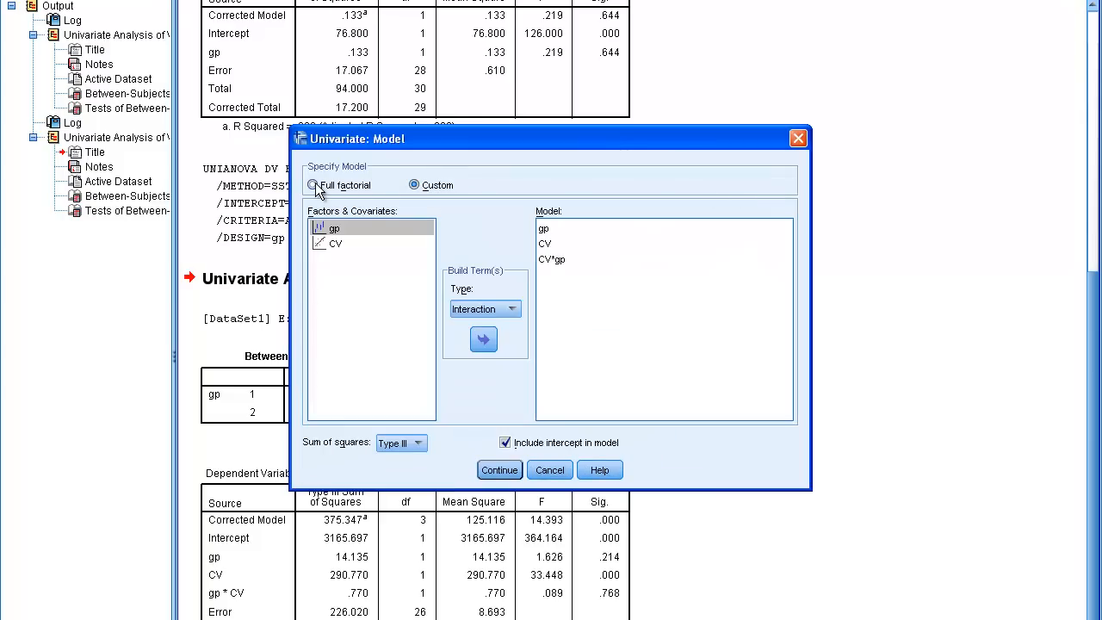
Set the model back to full factorial and run the ANCOVA of DV by gp with CV
{"action": "left_click", "coordinate": [313, 184]}
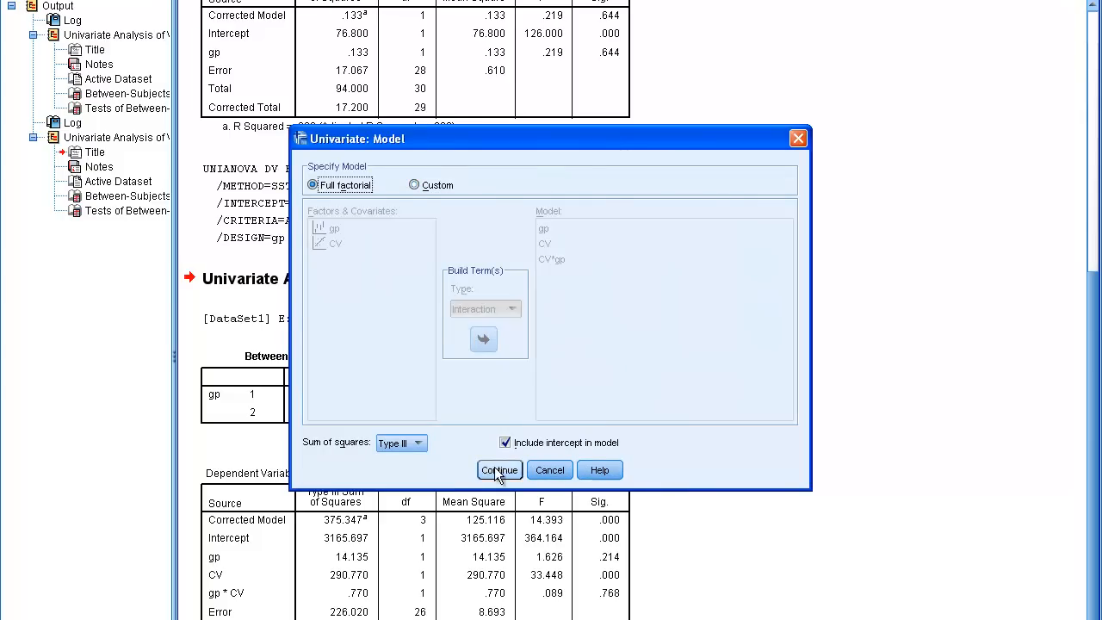
{"action": "left_click", "coordinate": [499, 469]}
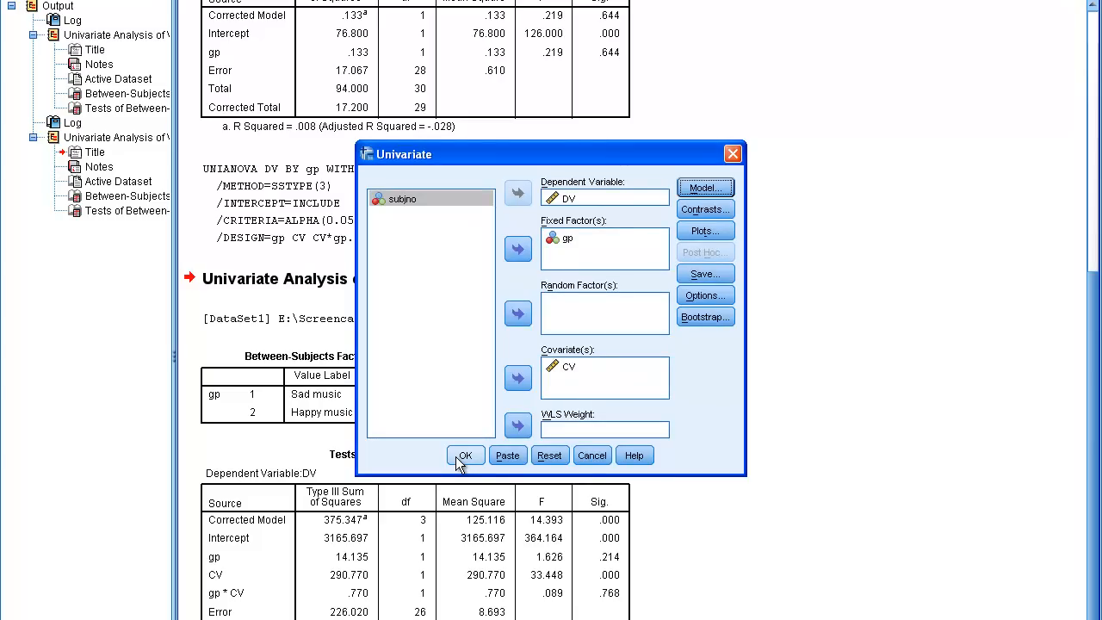
{"action": "left_click", "coordinate": [464, 455]}
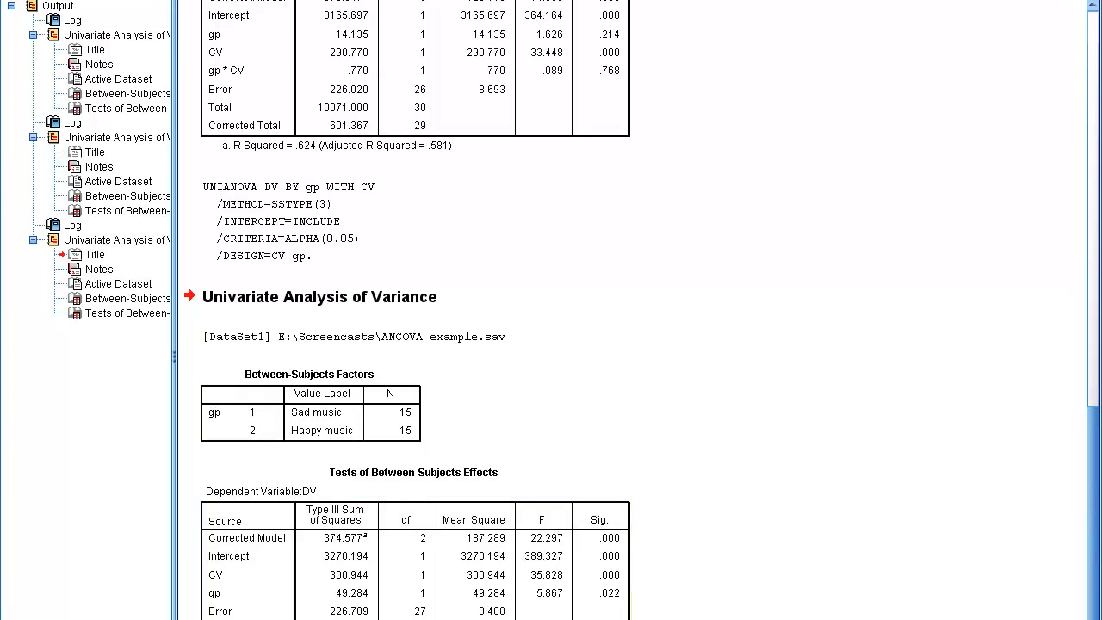
{"action": "mouse_move", "coordinate": [760, 574]}
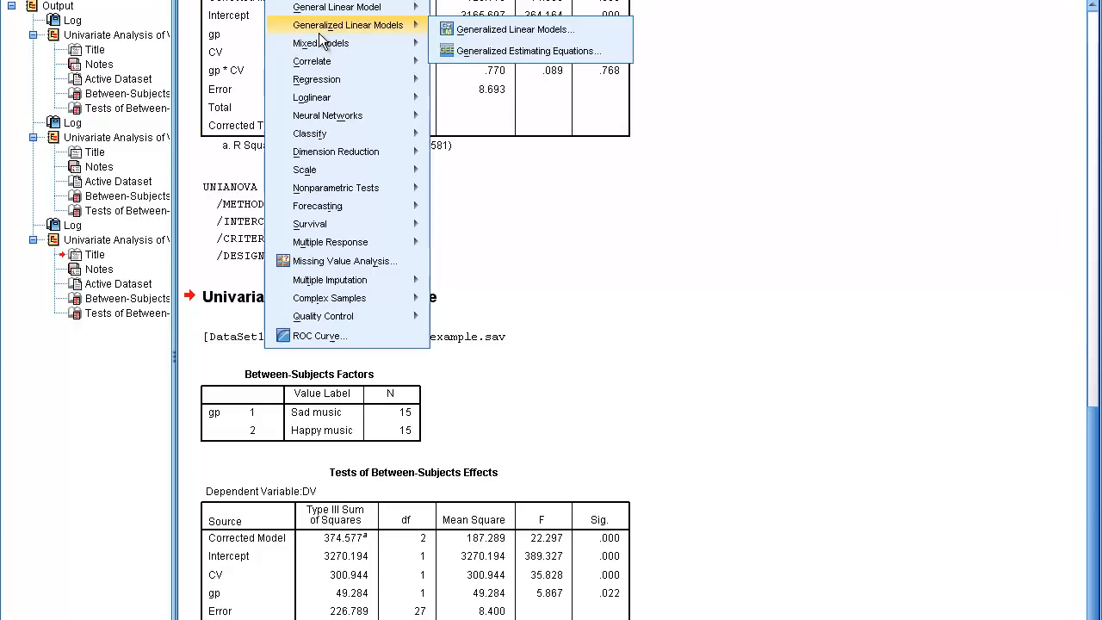
{"action": "mouse_move", "coordinate": [337, 7]}
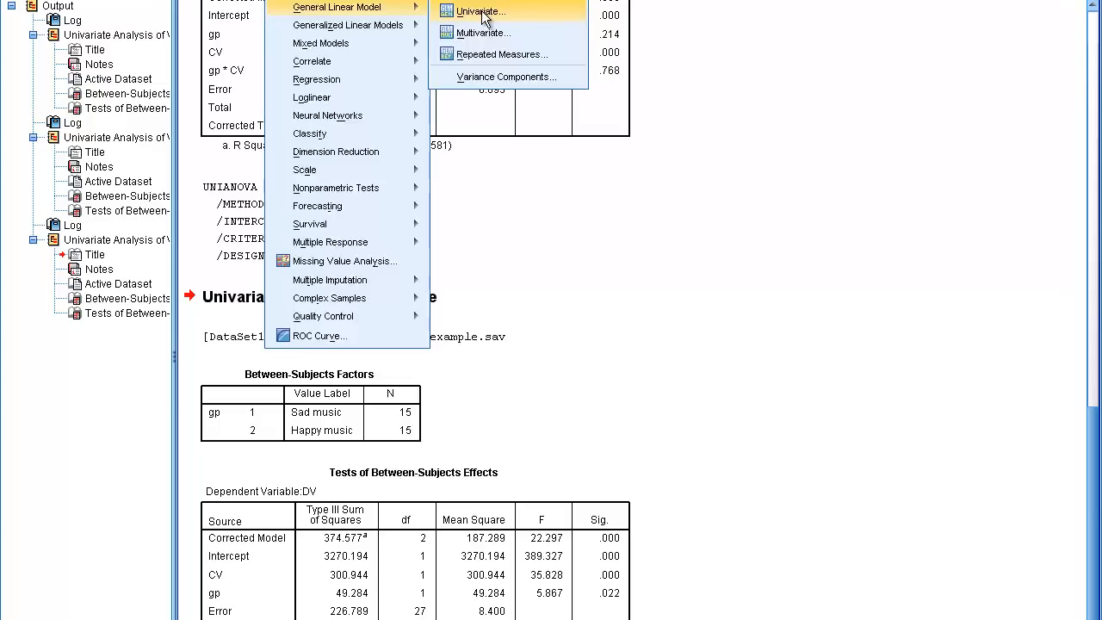
Drop CV from the covariates and run the one-way ANOVA of DV by gp
{"action": "left_click", "coordinate": [482, 10]}
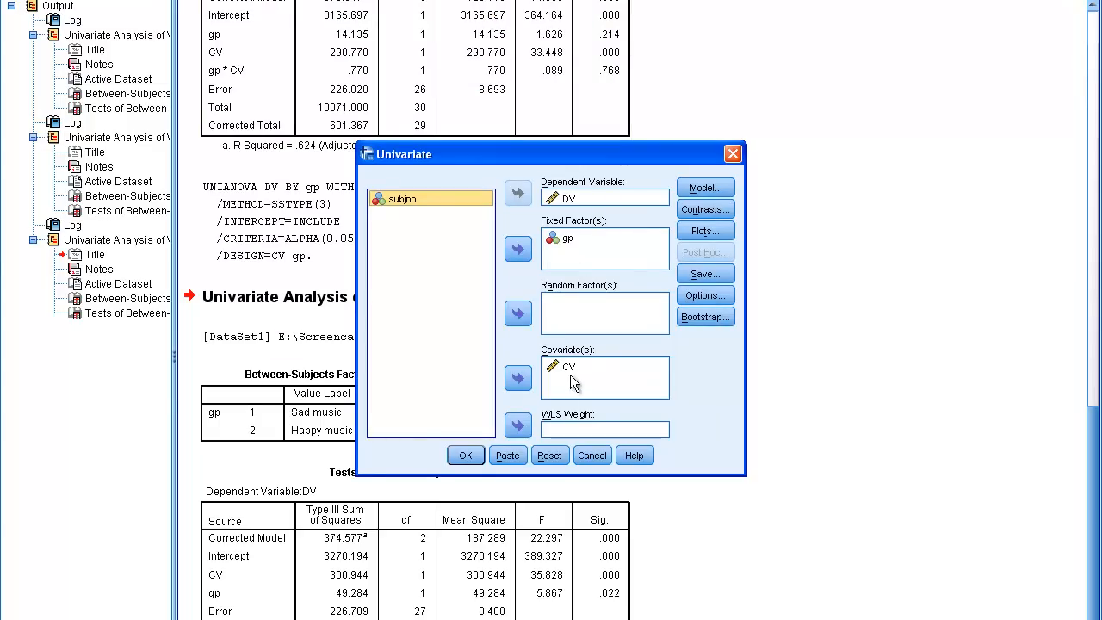
{"action": "left_click", "coordinate": [517, 377]}
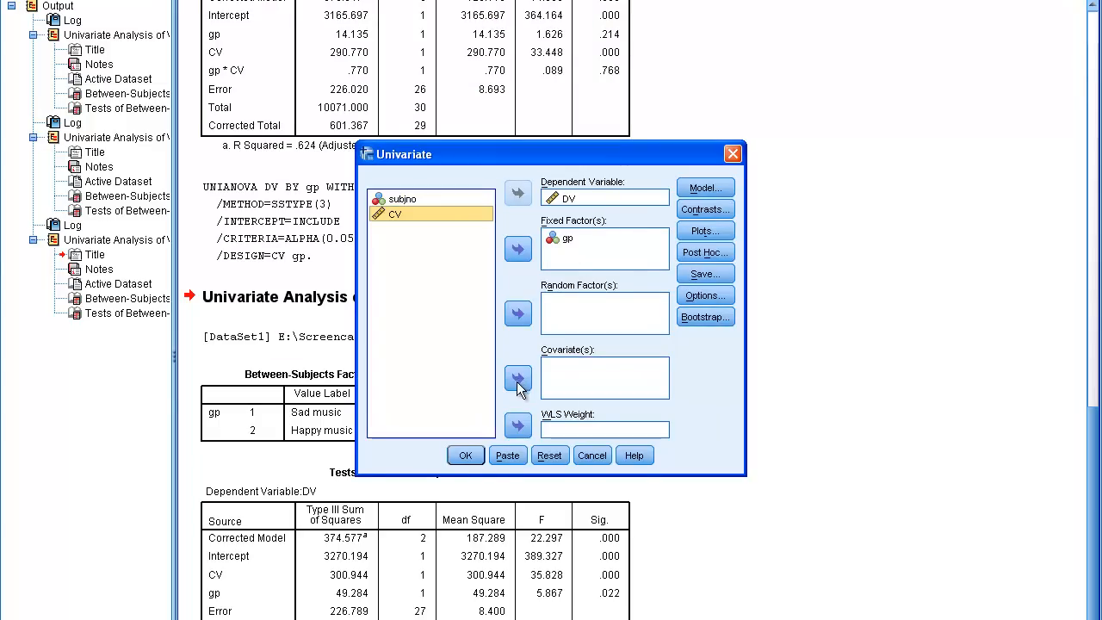
{"action": "left_click", "coordinate": [465, 454]}
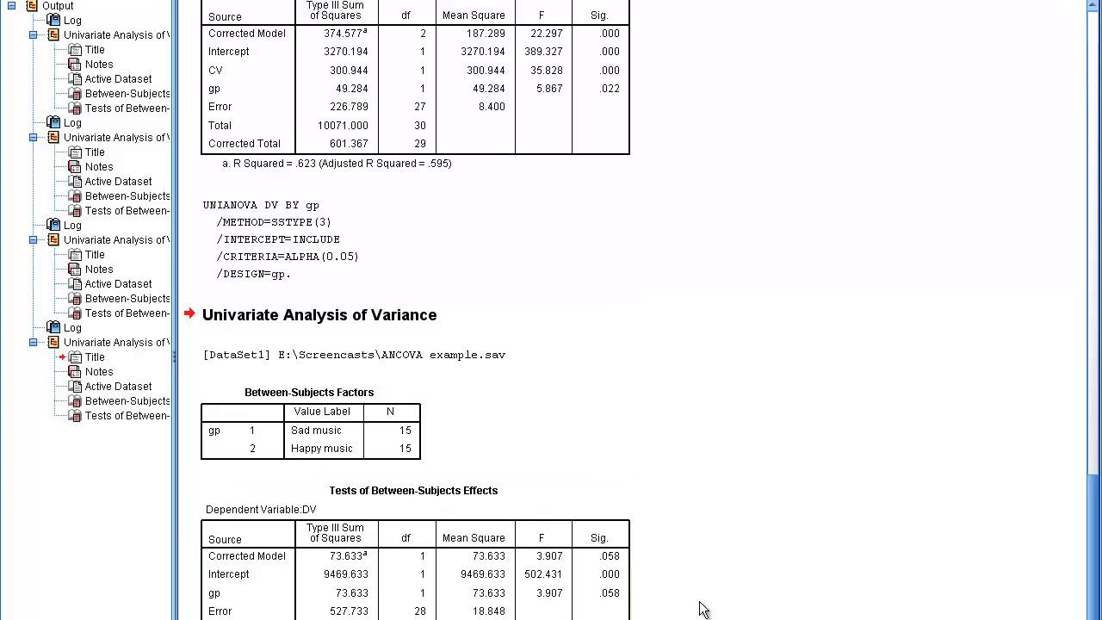
{"action": "mouse_move", "coordinate": [745, 587]}
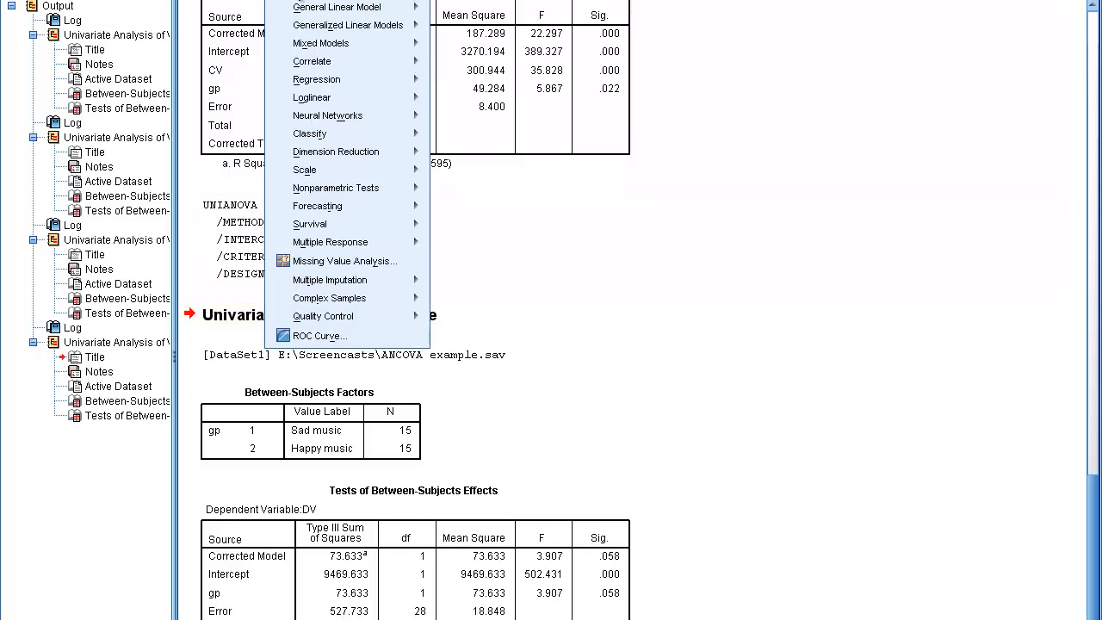
{"action": "mouse_move", "coordinate": [345, 24]}
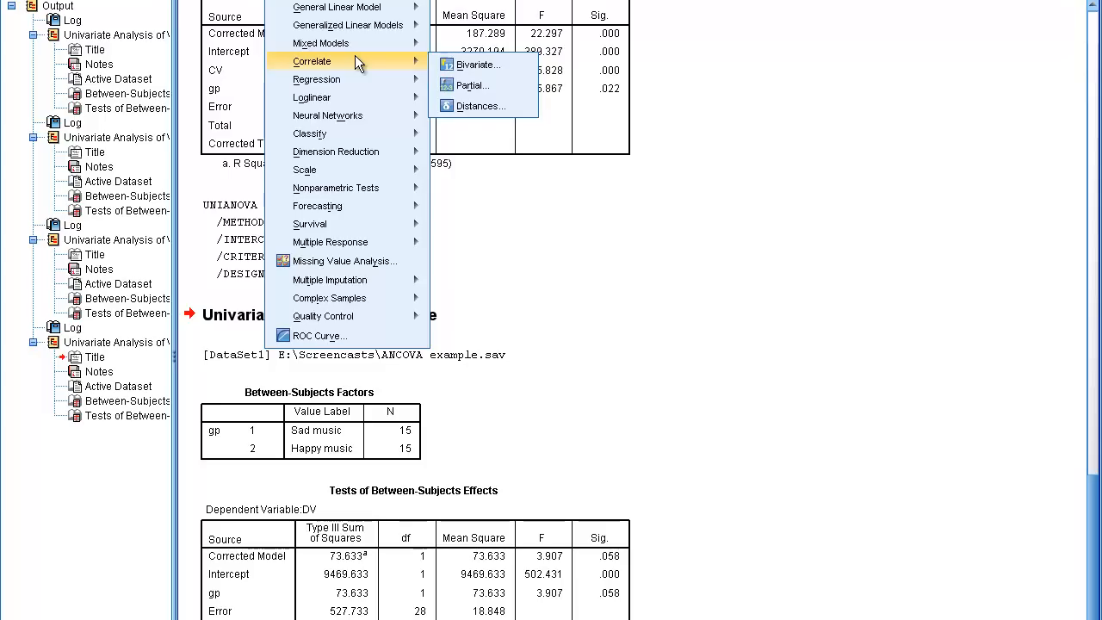
{"action": "mouse_move", "coordinate": [478, 65]}
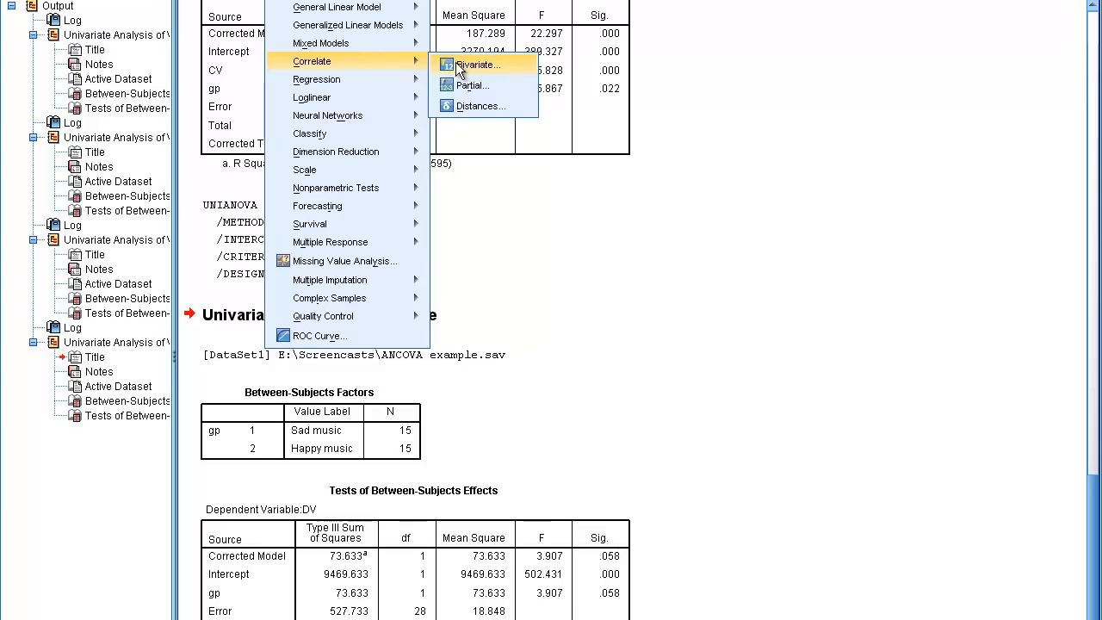
Run a Pearson bivariate correlation of CV and DV, giving r = -.735
{"action": "left_click", "coordinate": [478, 65]}
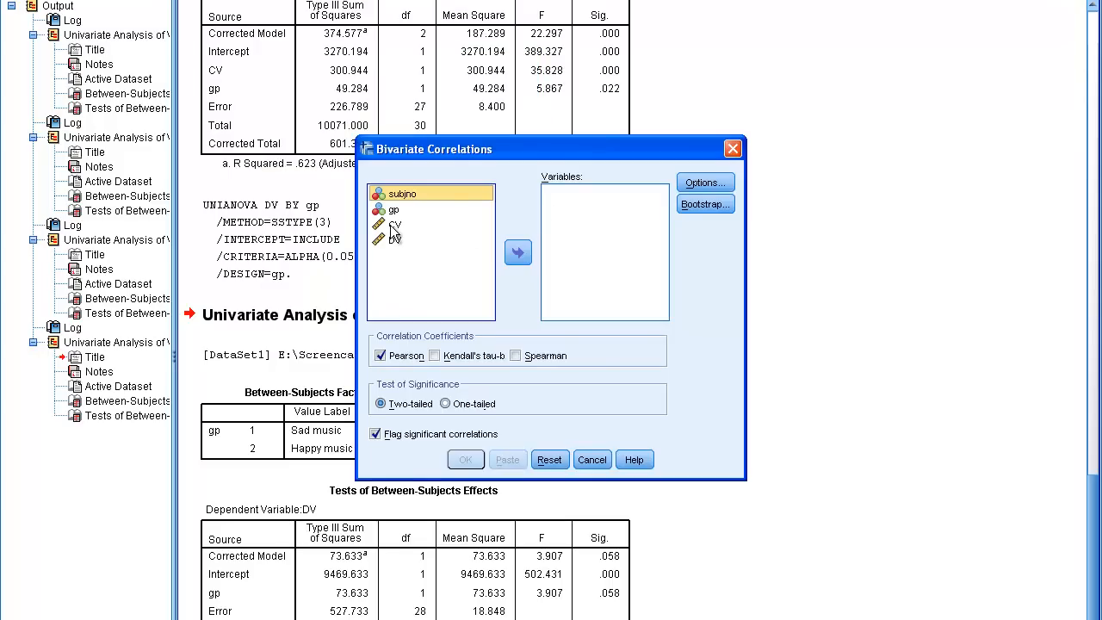
{"action": "left_click", "coordinate": [517, 251]}
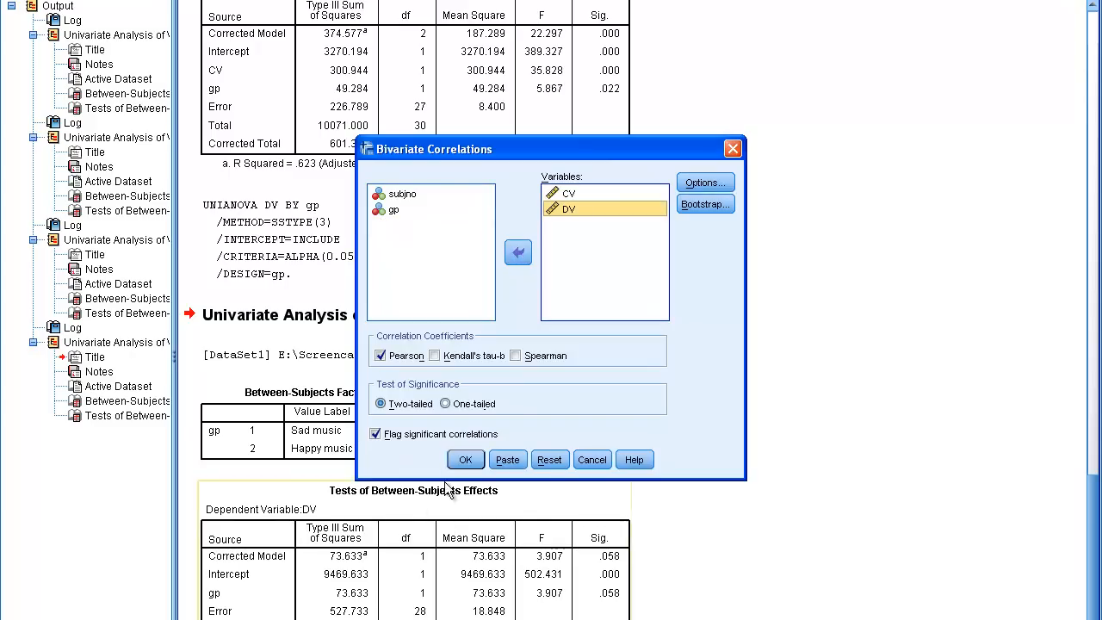
{"action": "left_click", "coordinate": [464, 459]}
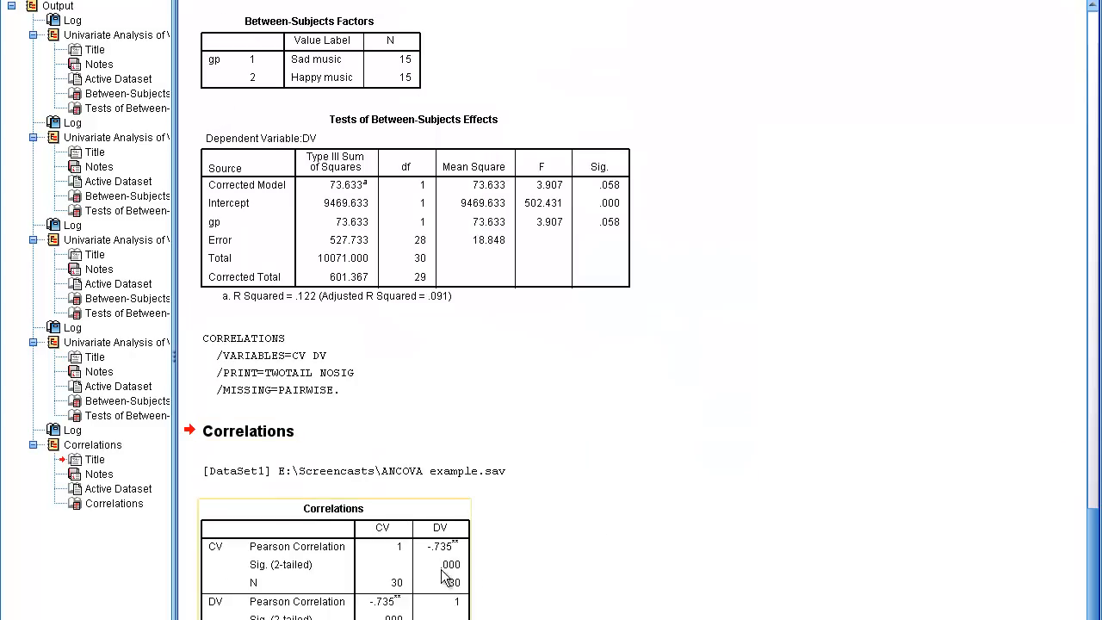